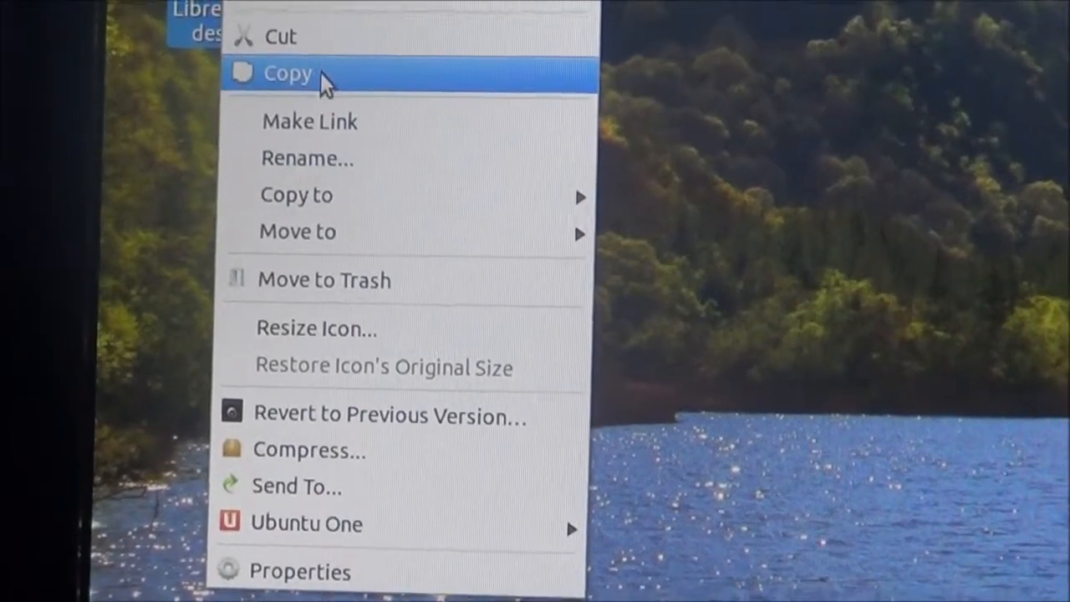
Step: Move the LibreOffice desktop icon to the Trash via its context menu
click(287, 74)
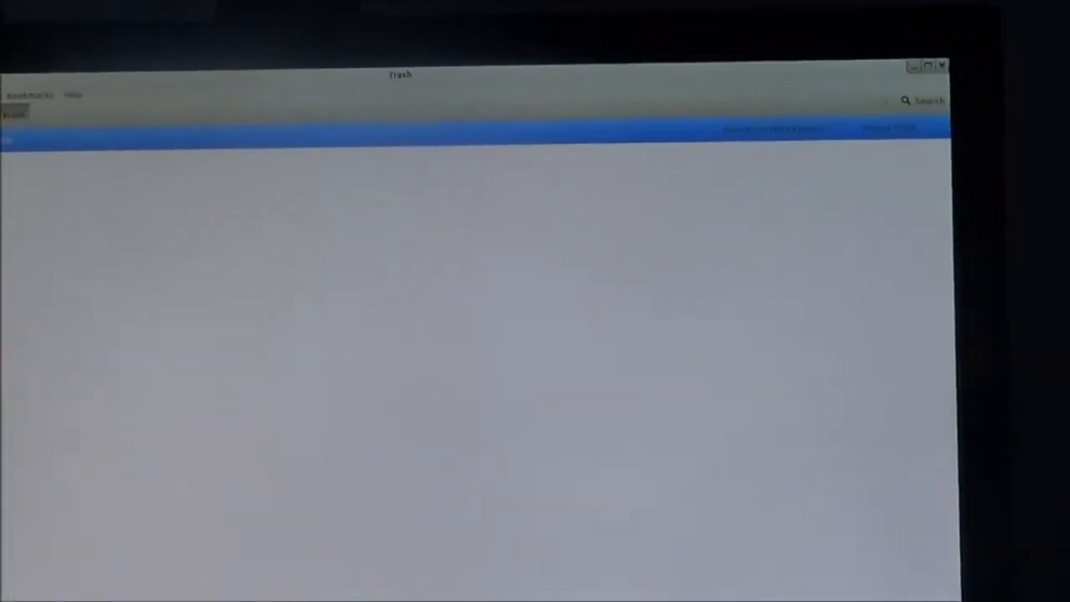
Step: Close the Trash window to return to the bare desktop
click(944, 62)
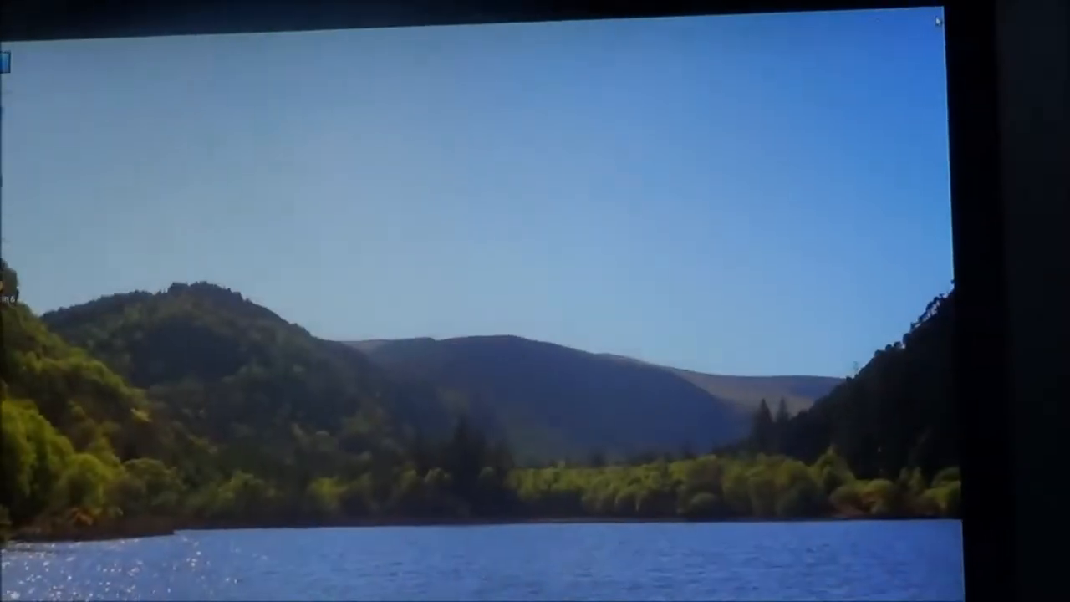